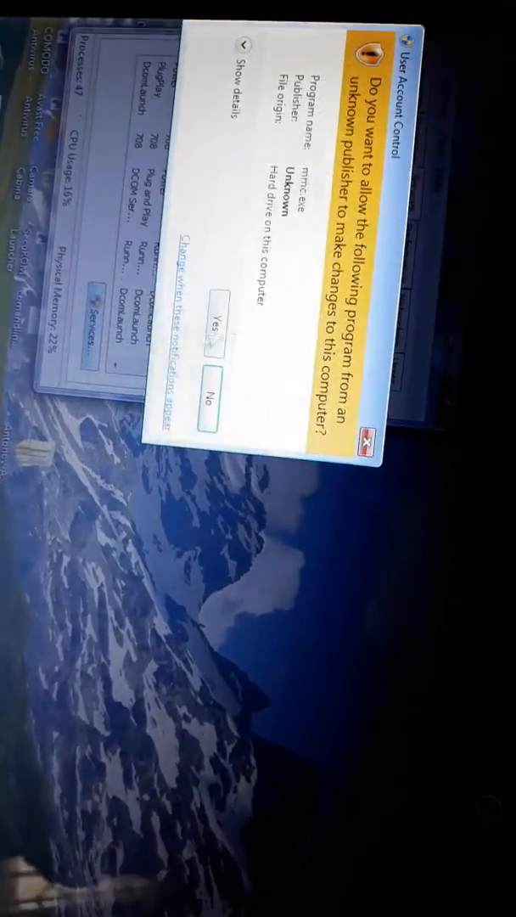
Allow mmc.exe to run elevated via the UAC prompt so the Services console opens
left_click(224, 326)
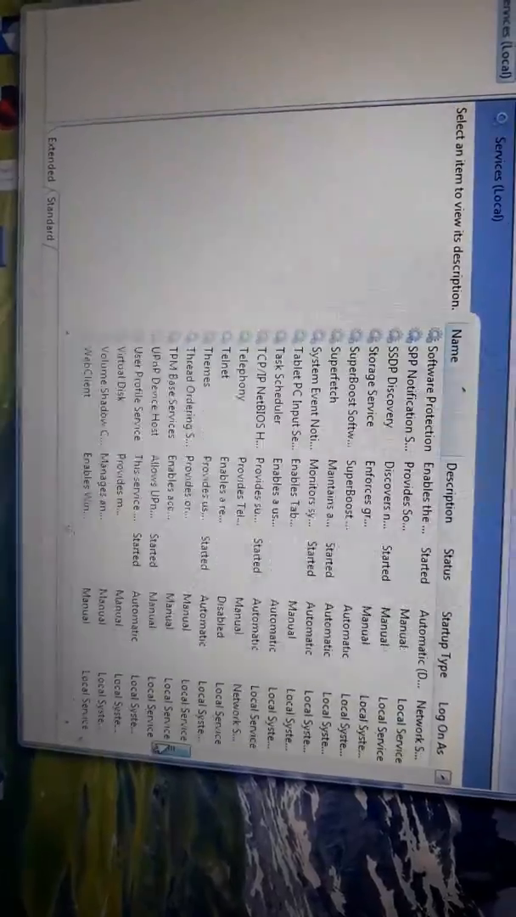
Scroll the local services list down to the Windows Event Log entry
scroll("down", 3)
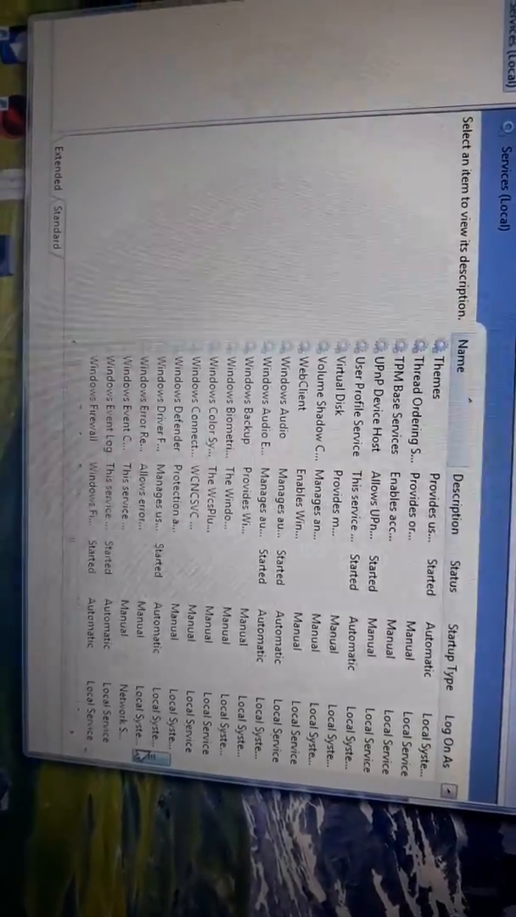